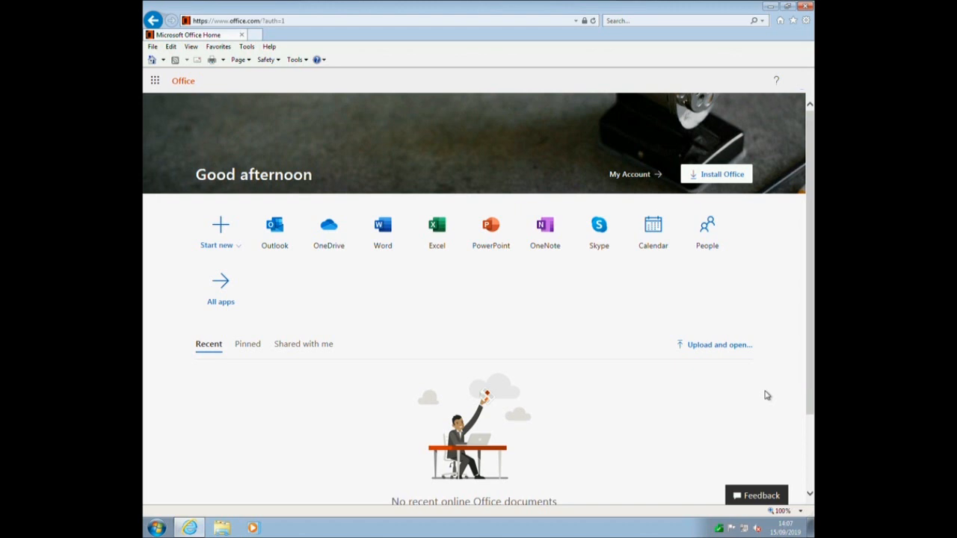
mouse_move(647, 283)
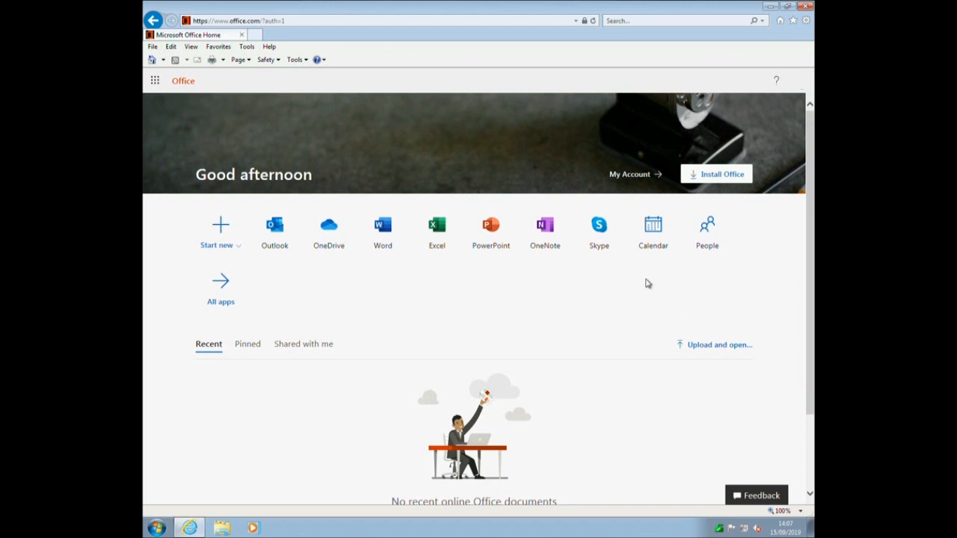
mouse_move(716, 174)
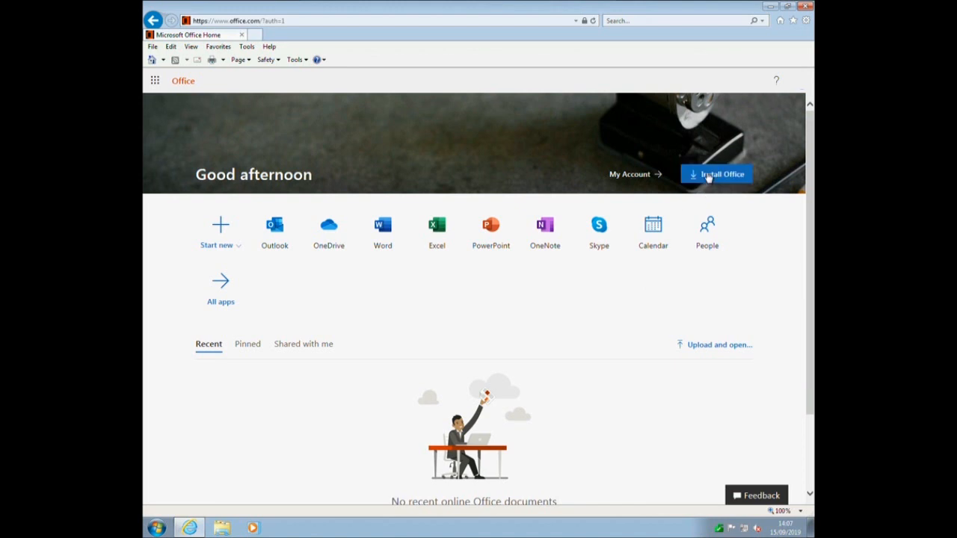
Download the default English Office 365 Personal installer from office.com and run it
click(716, 174)
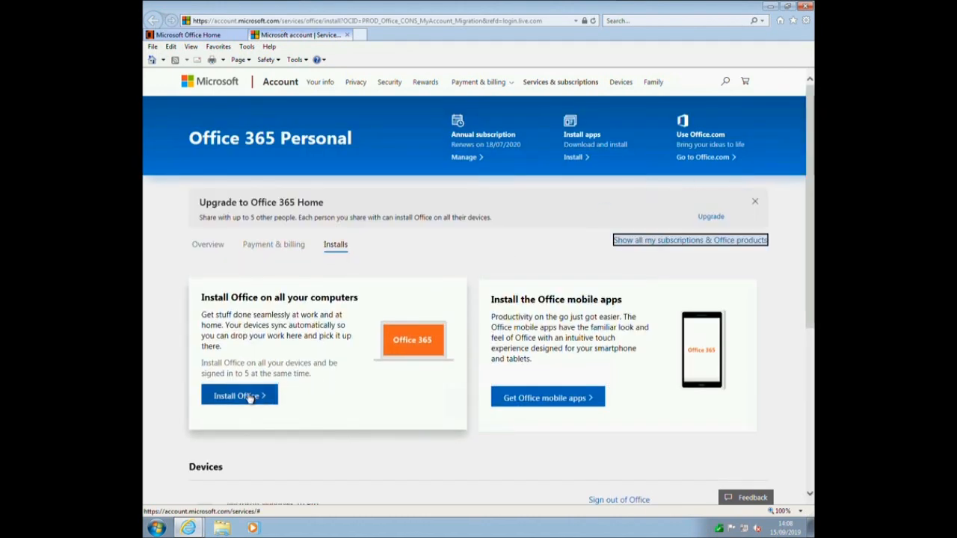
click(239, 395)
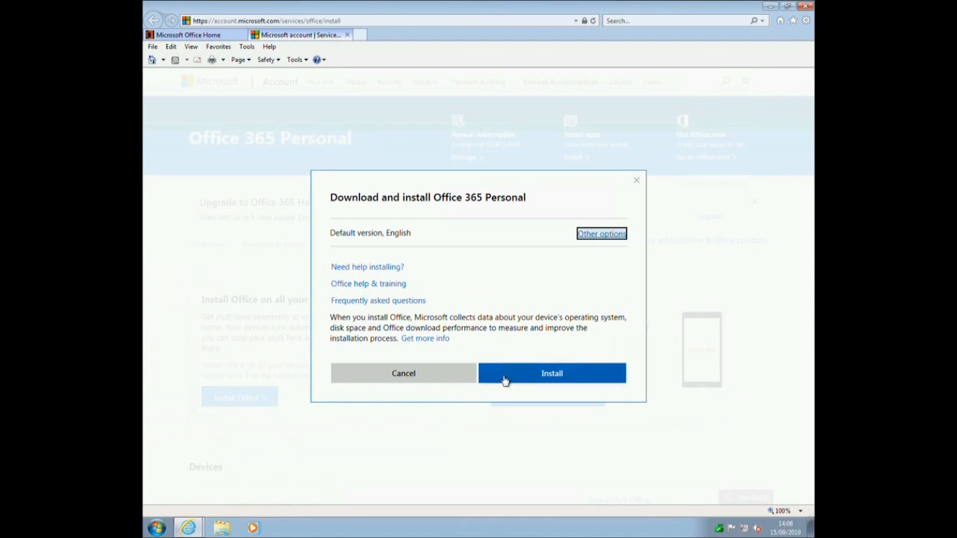
click(552, 374)
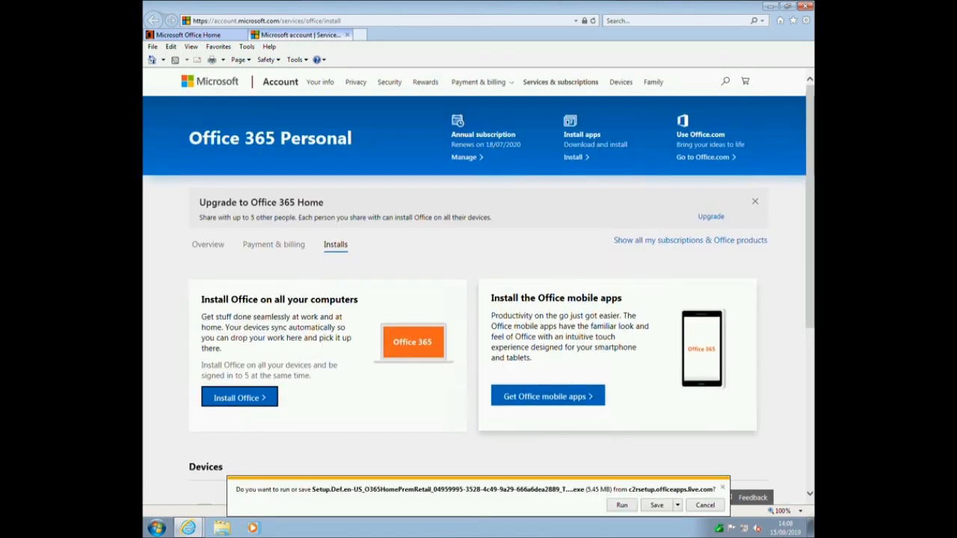
mouse_move(621, 504)
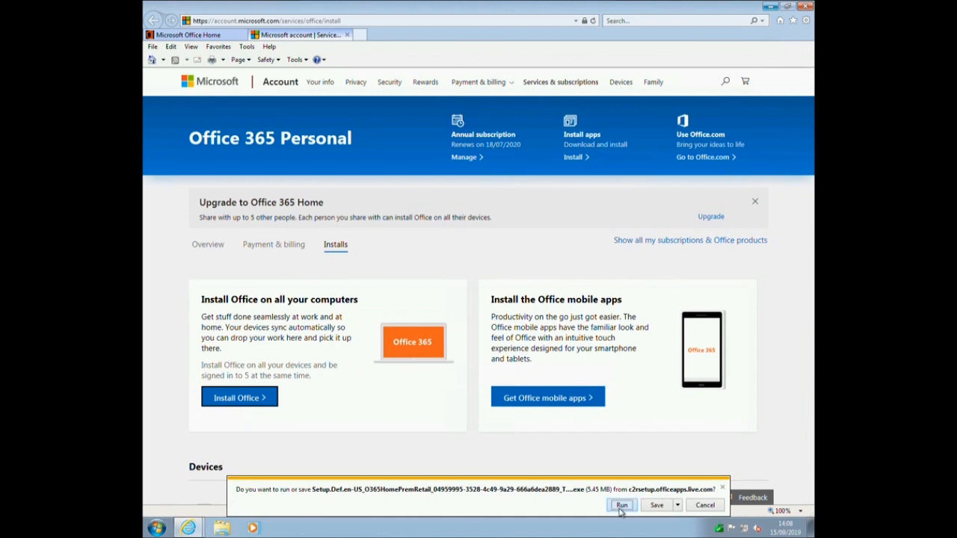
click(621, 504)
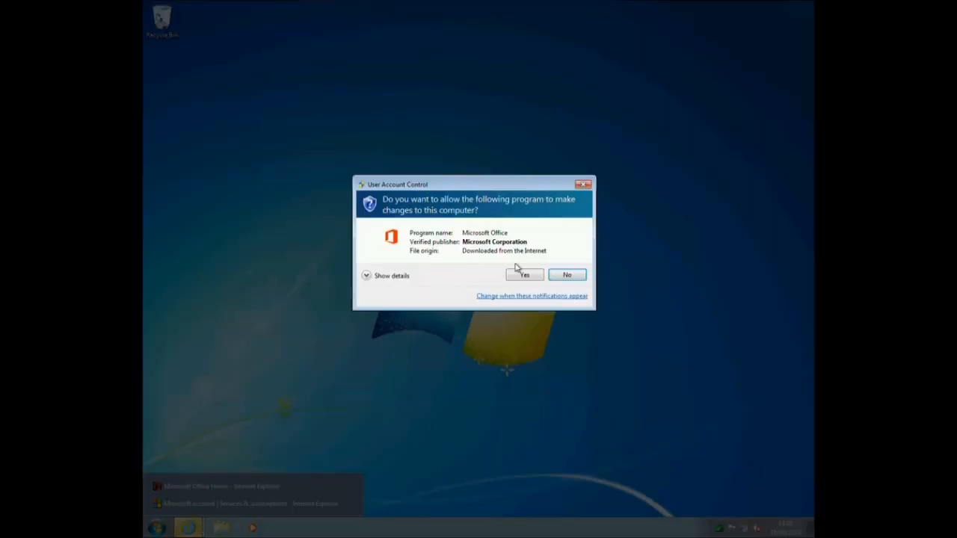
Allow Office setup through User Account Control, then close the finished 'You're all set' installer
click(523, 275)
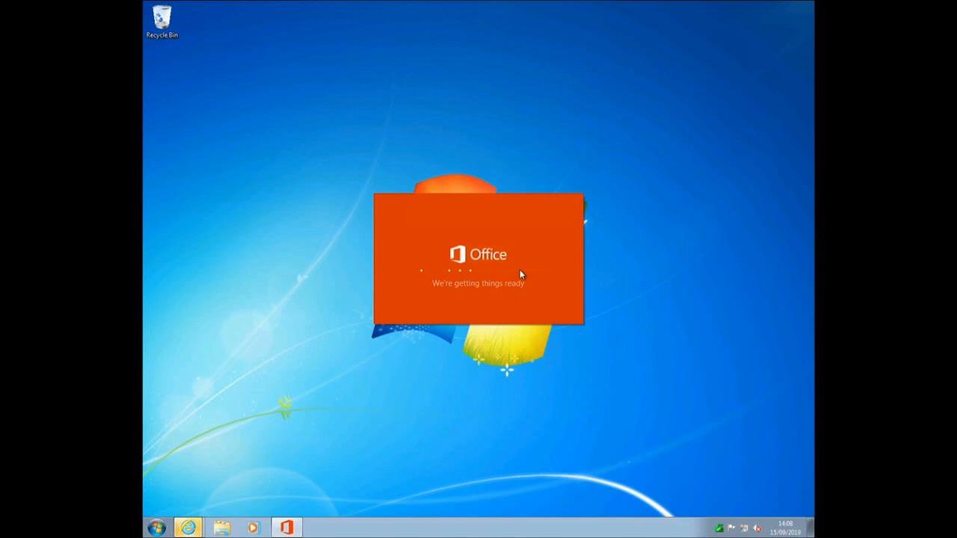
mouse_move(608, 279)
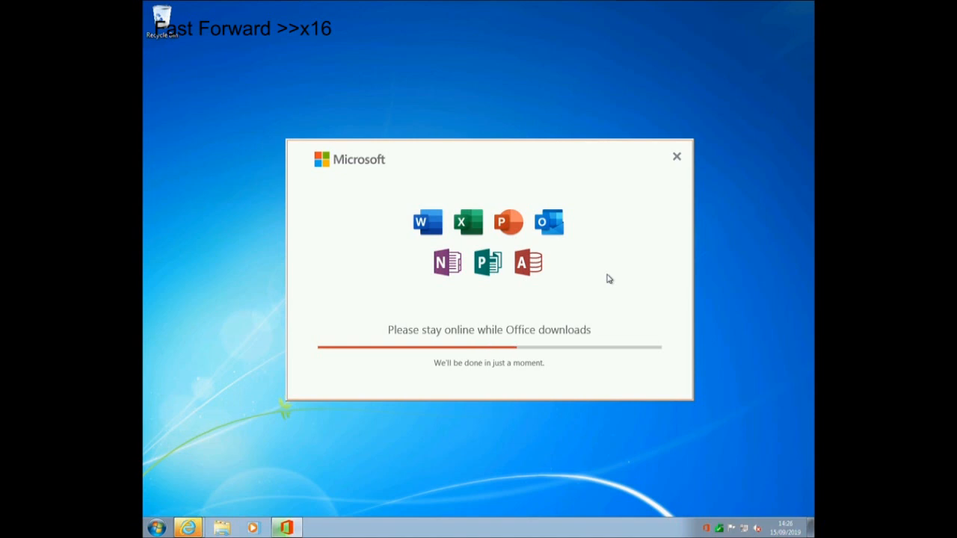
mouse_move(561, 169)
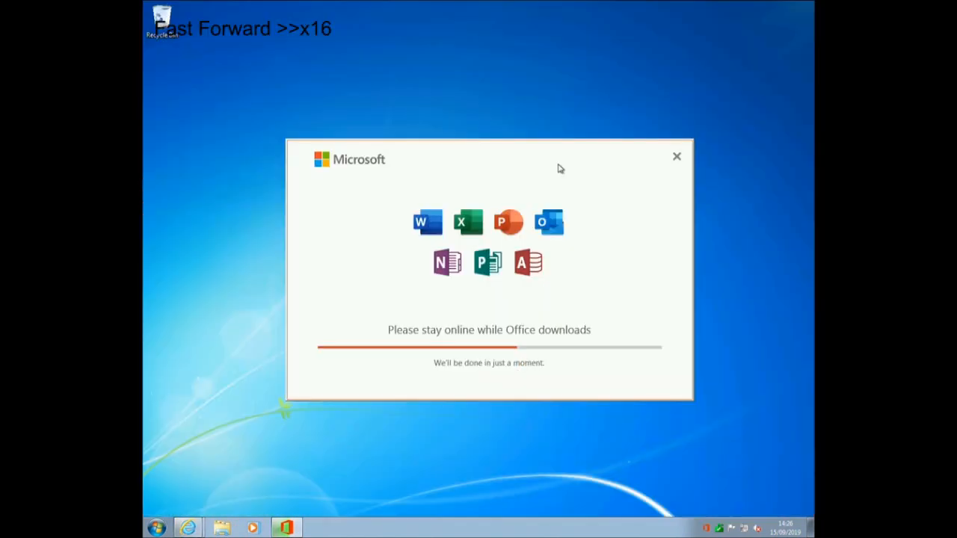
mouse_move(599, 235)
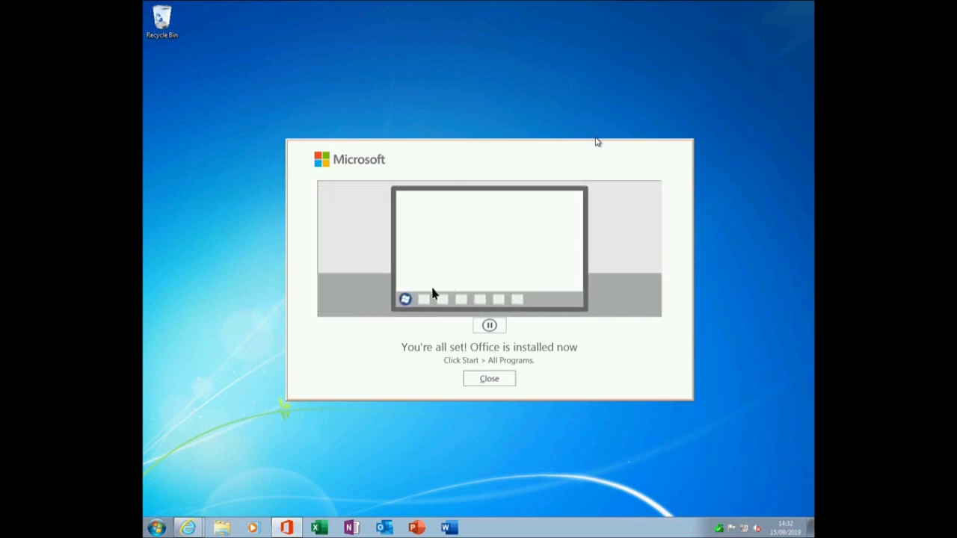
click(489, 378)
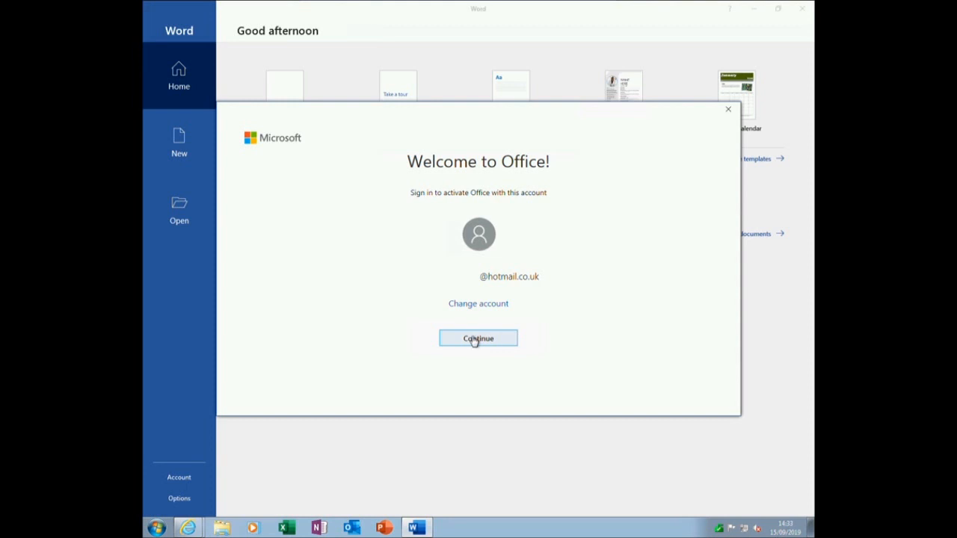
Sign in with the suggested Microsoft account, acknowledge the privacy notice, and open Word Options
click(477, 338)
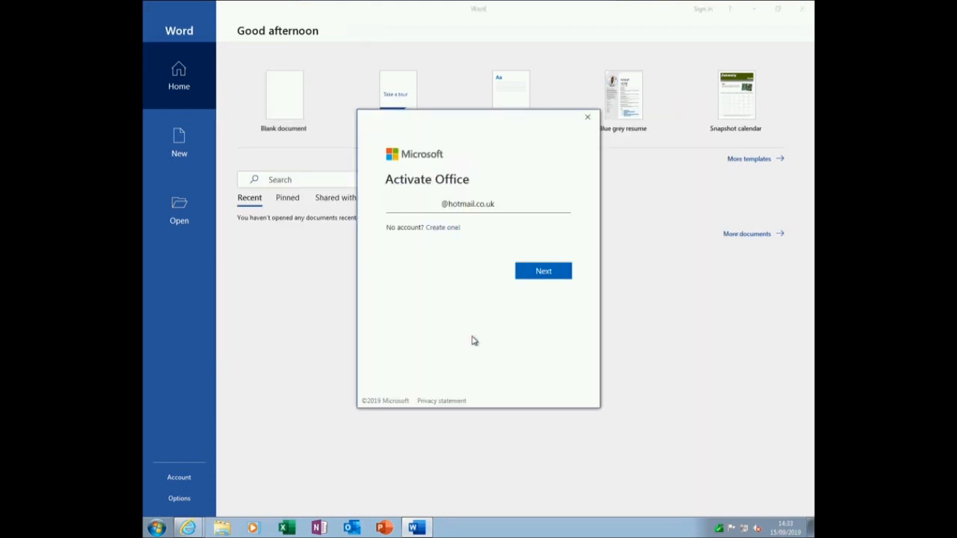
click(543, 271)
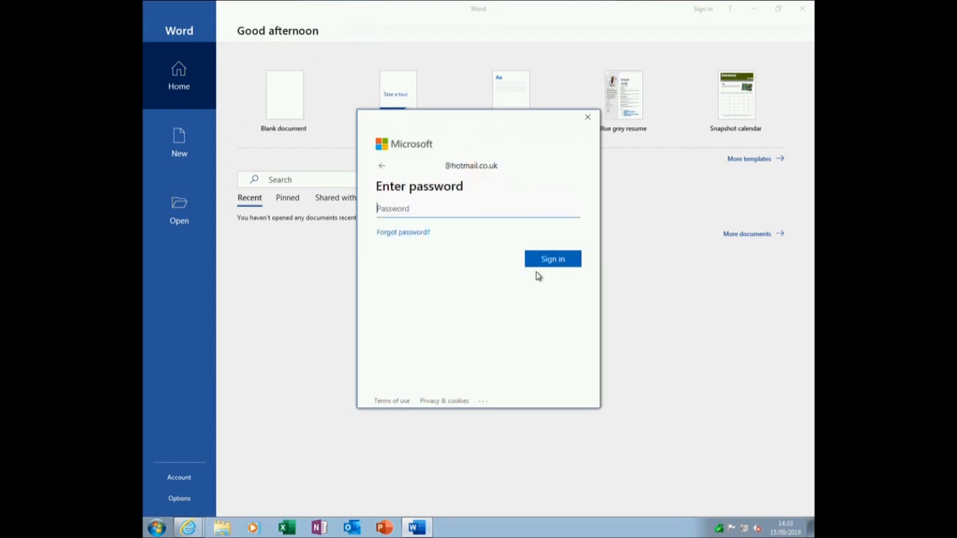
text(•••)
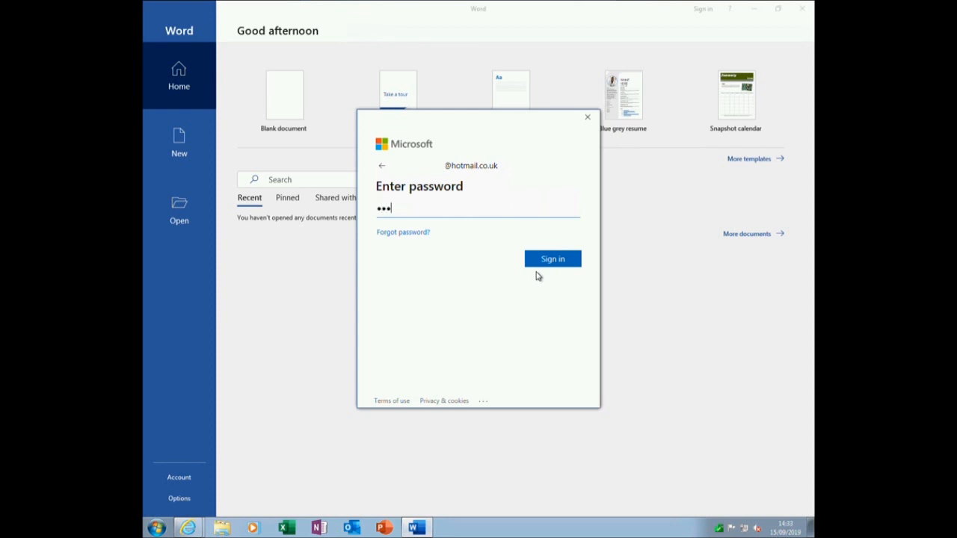
text(password)
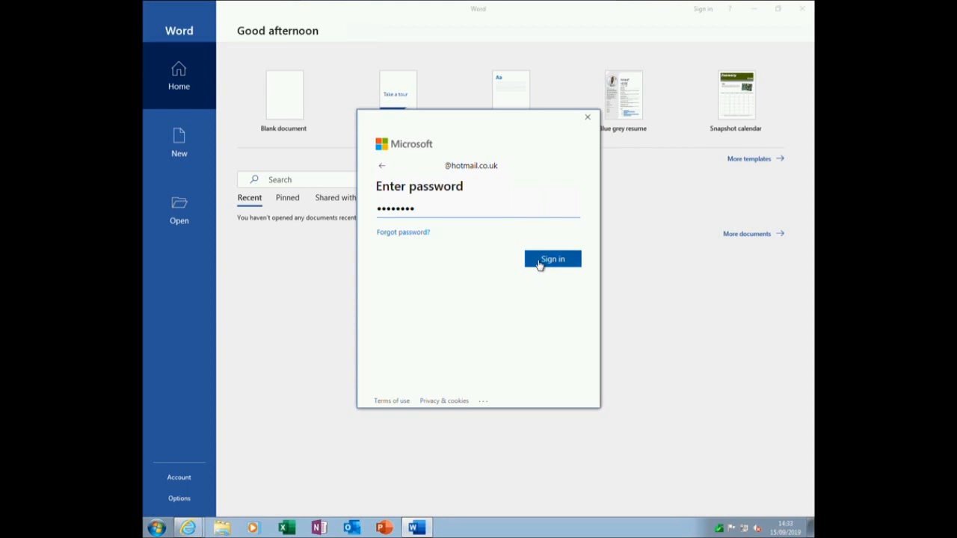
click(551, 259)
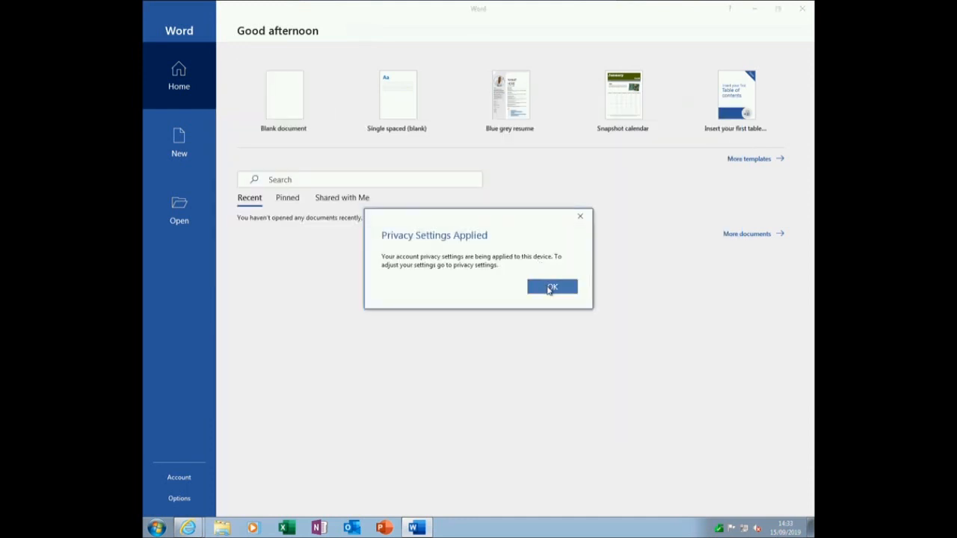
click(551, 287)
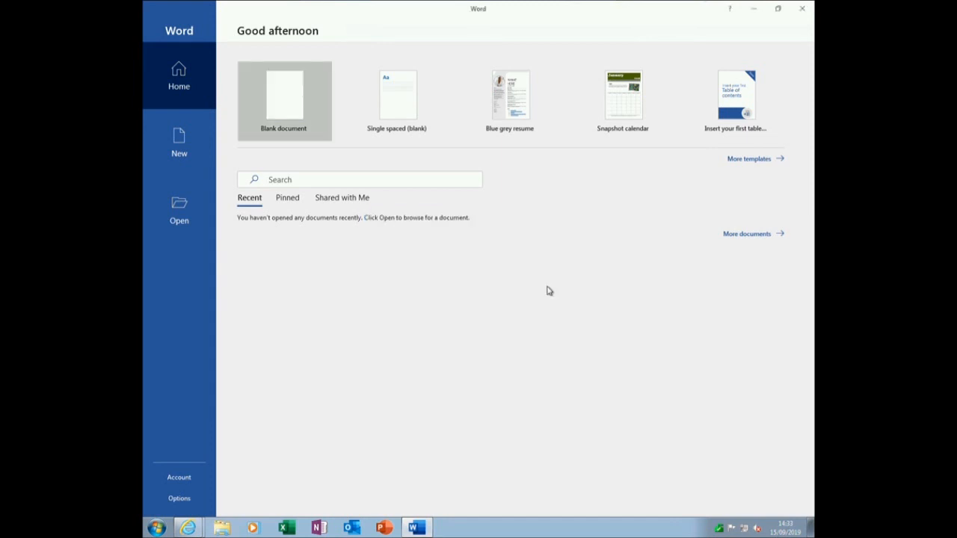
mouse_move(266, 96)
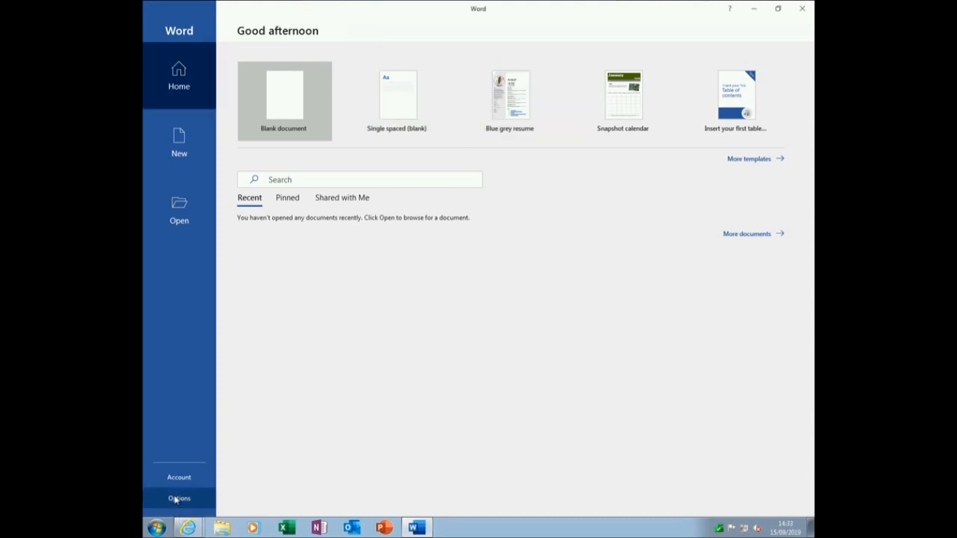
click(179, 498)
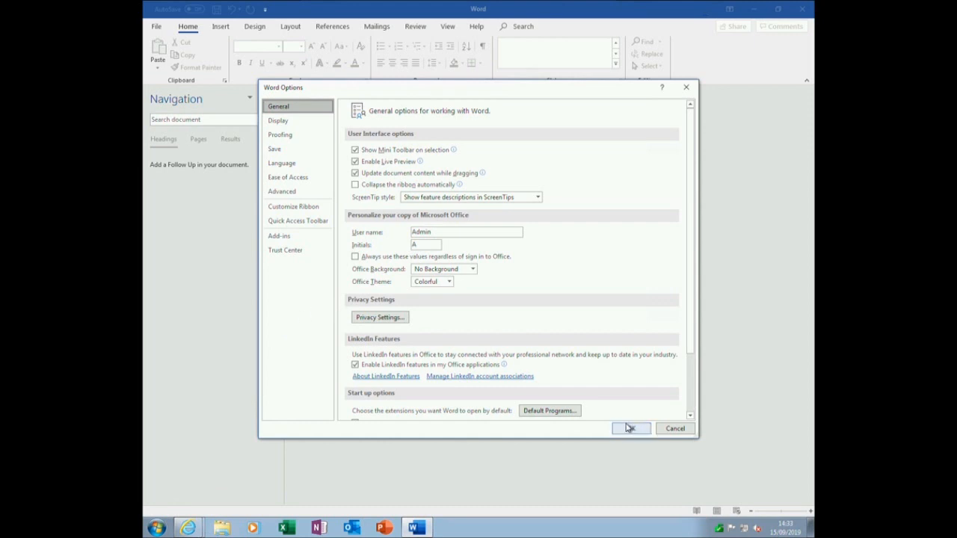
Close Word Options and check File > Account for the Office 365 subscription
click(630, 428)
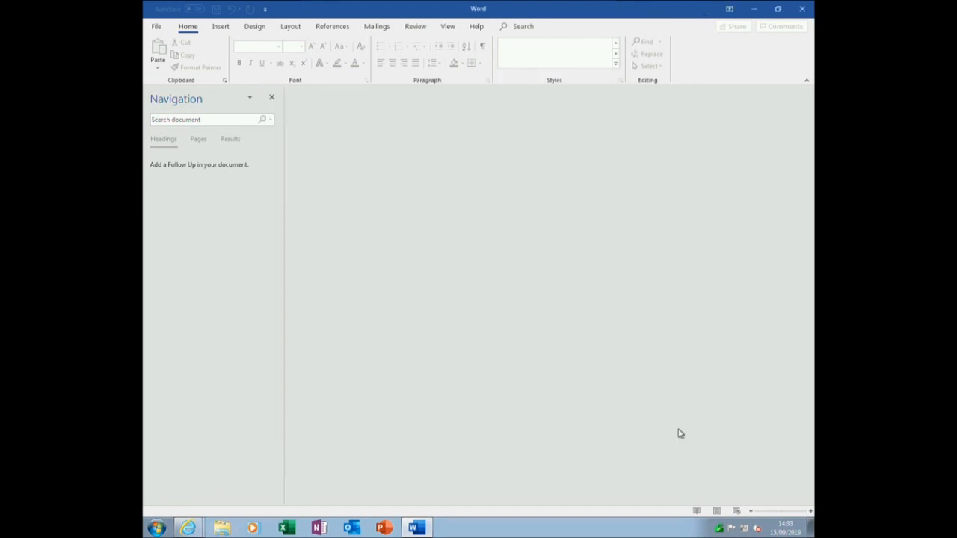
click(156, 26)
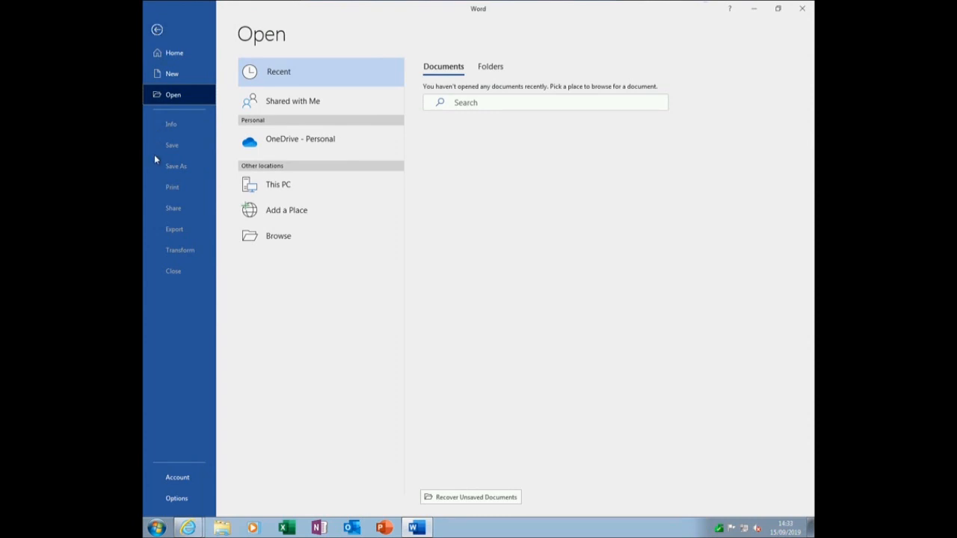
click(178, 477)
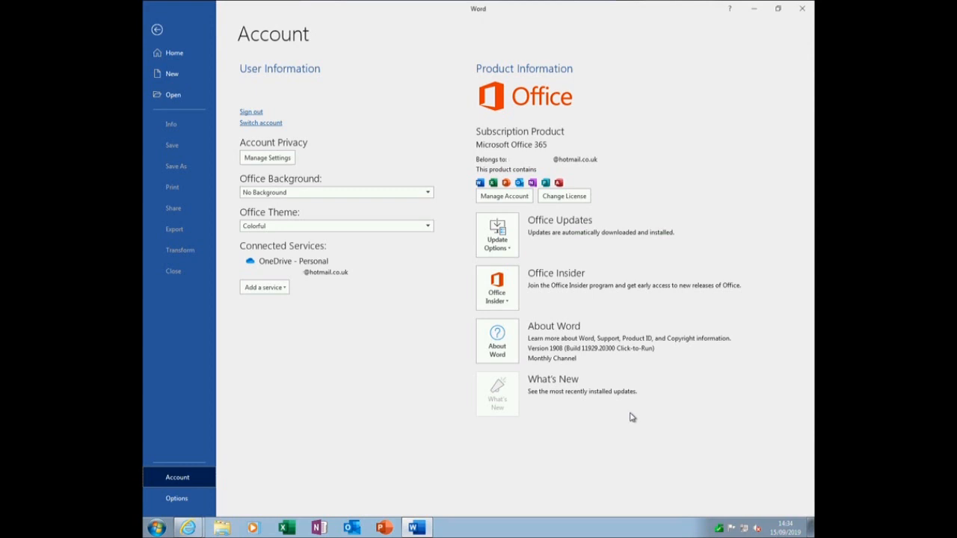
mouse_move(285, 317)
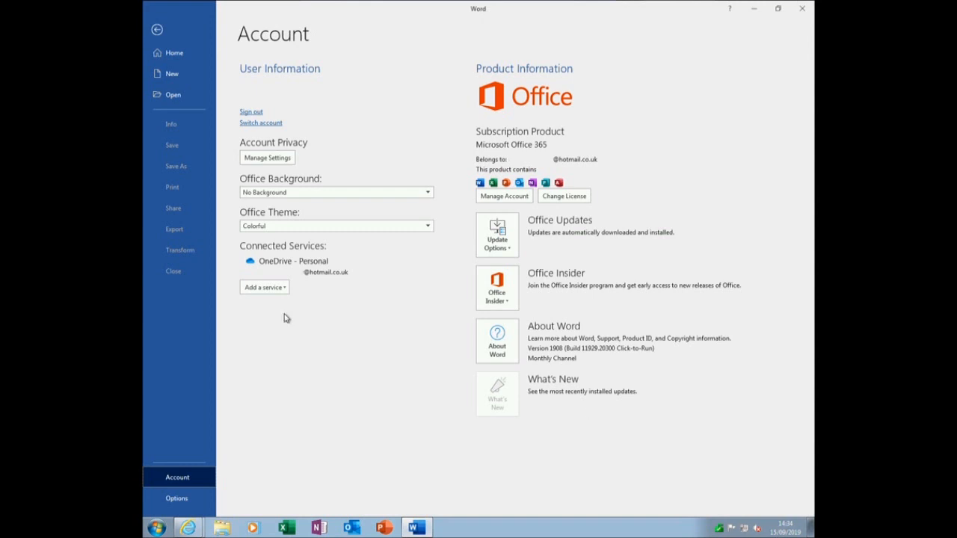
click(157, 29)
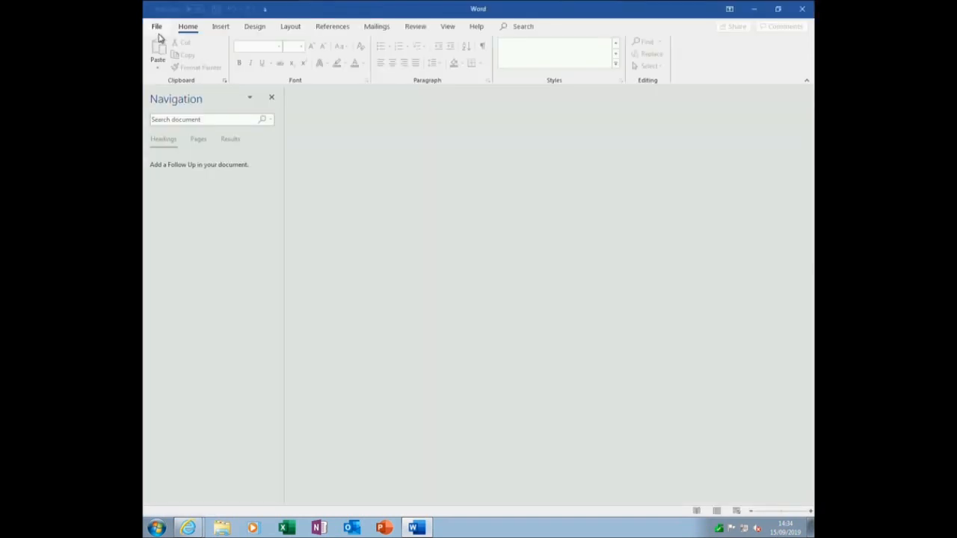
Run Update Now from File > Account, dismiss 'You're up to date!', and show Home
click(157, 27)
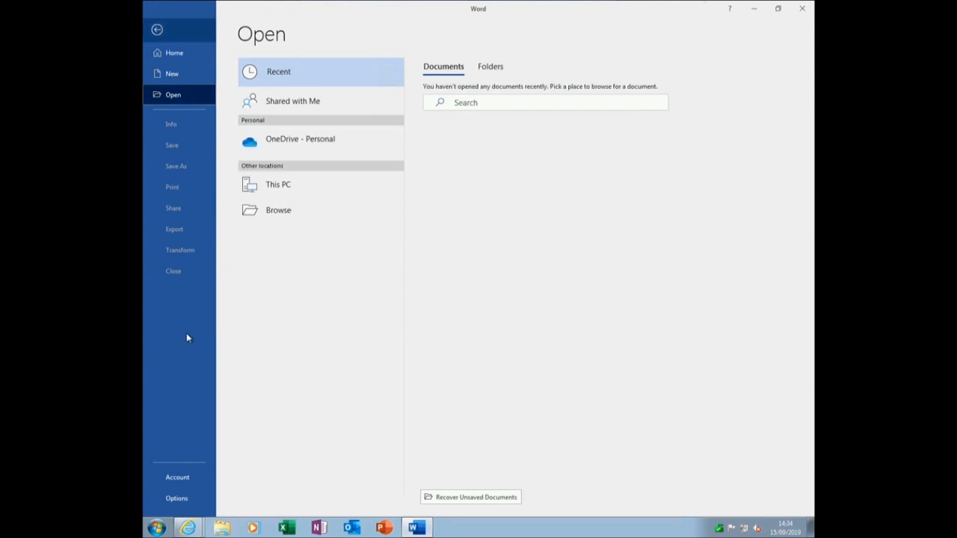
click(177, 477)
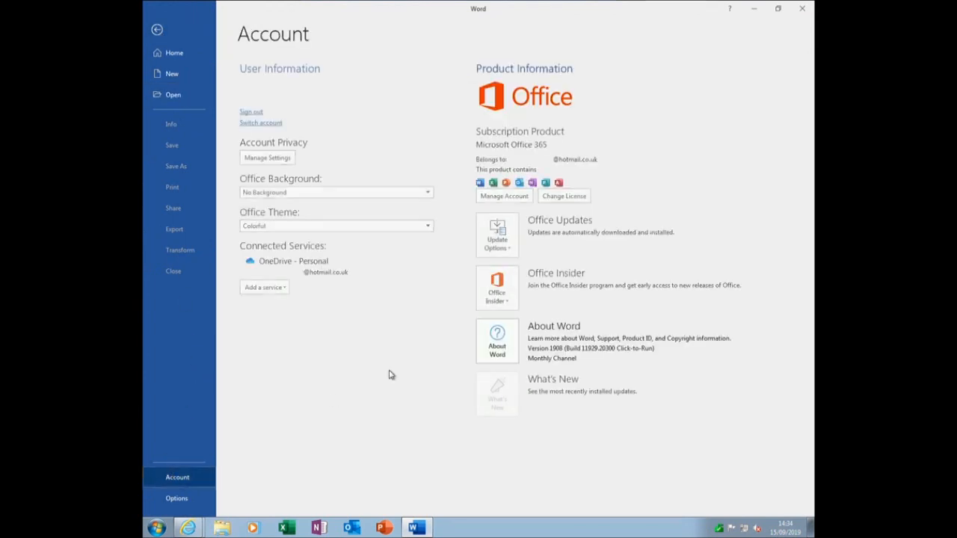
click(496, 235)
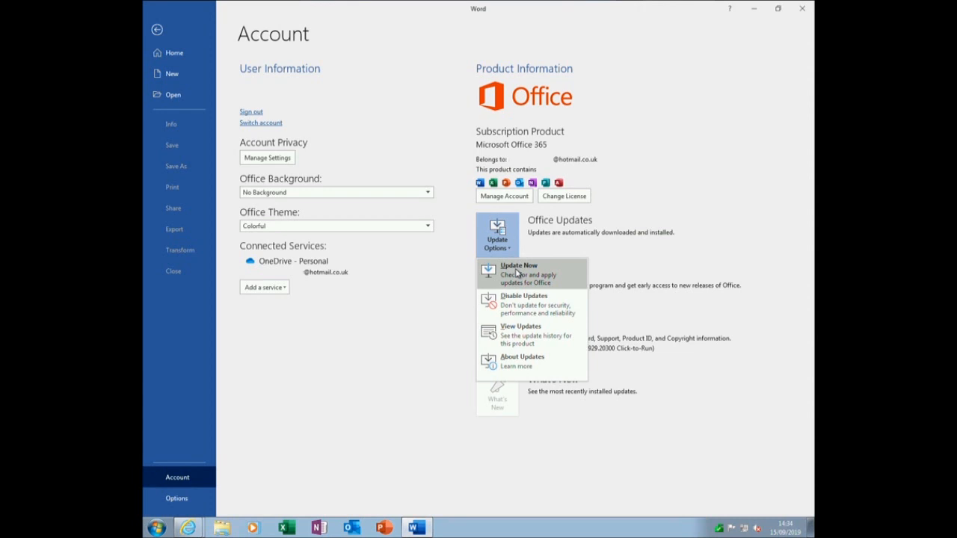
click(518, 273)
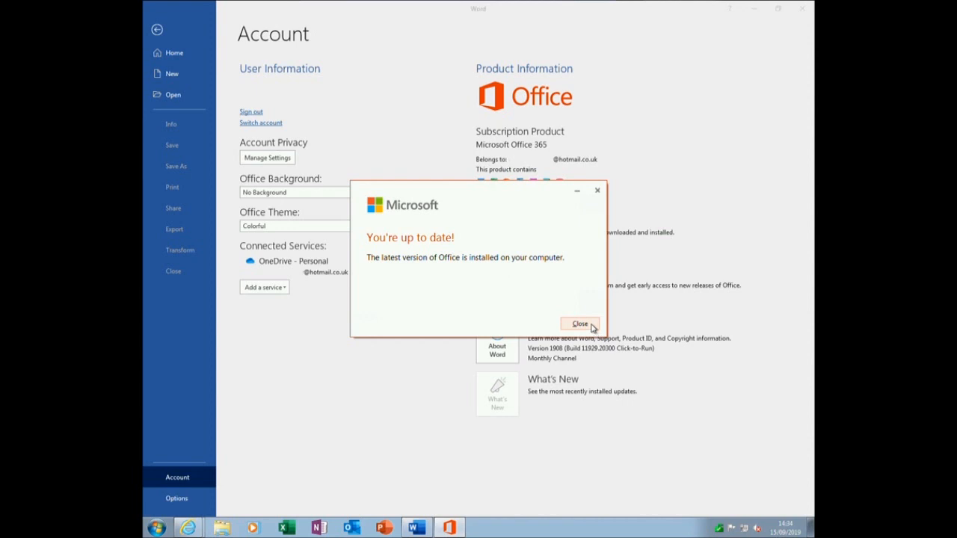
click(580, 324)
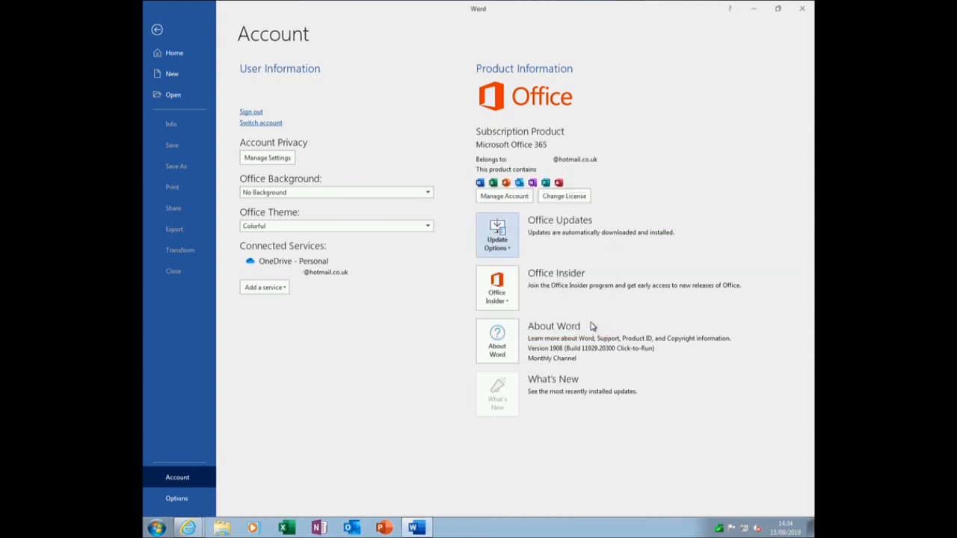
click(172, 53)
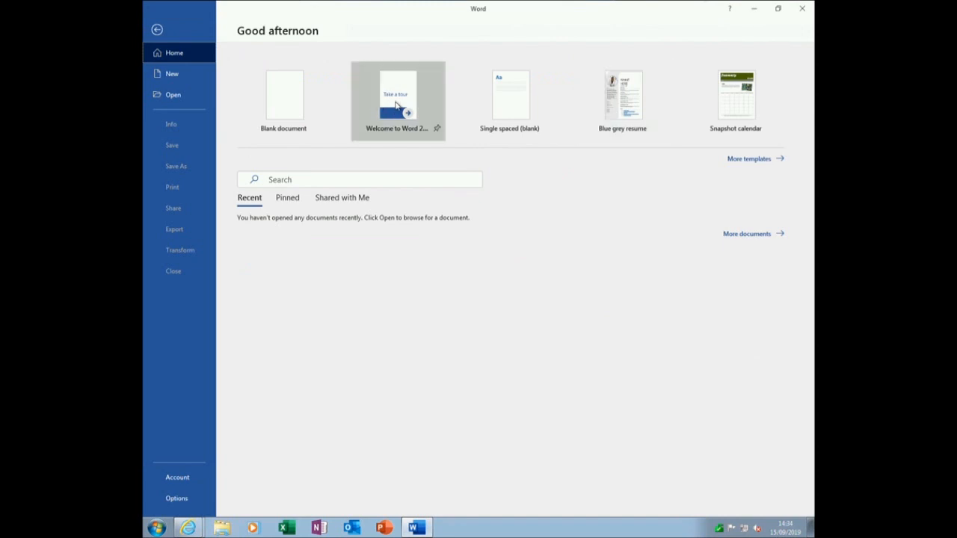
mouse_move(397, 105)
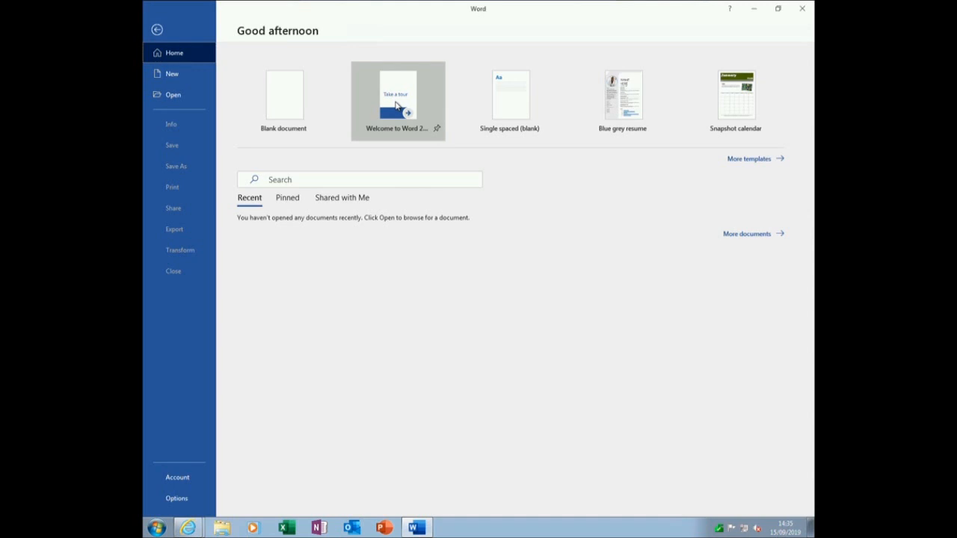
mouse_move(703, 45)
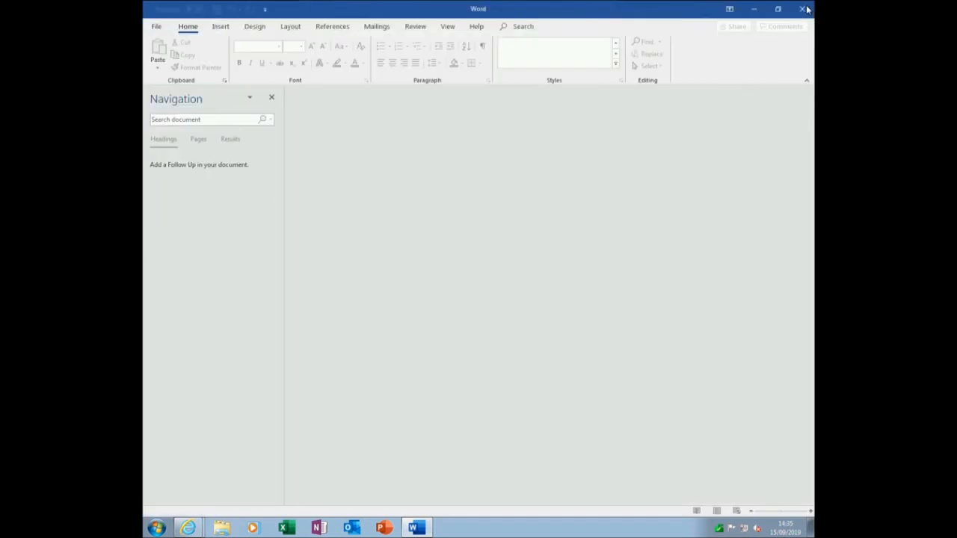
Close the empty Word window with the title bar's X button
click(802, 9)
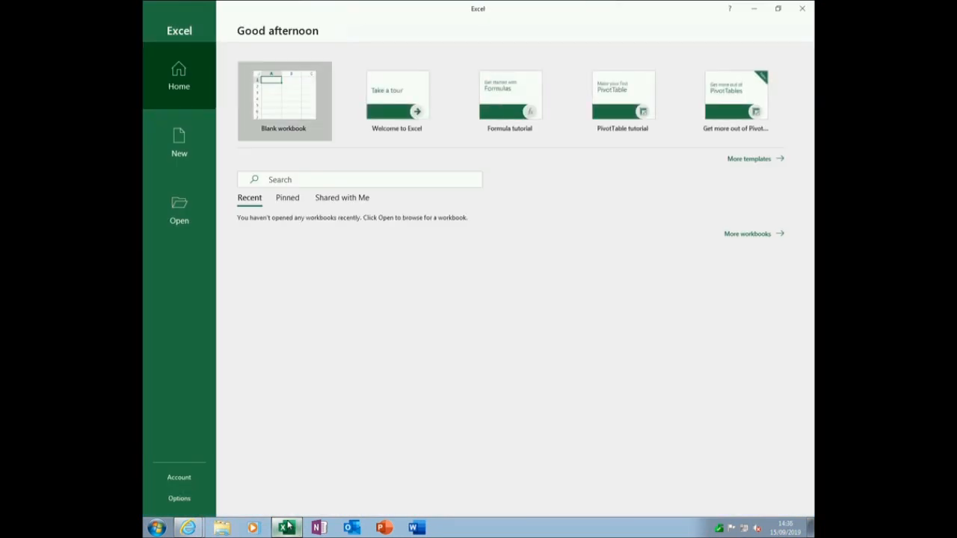
mouse_move(350, 398)
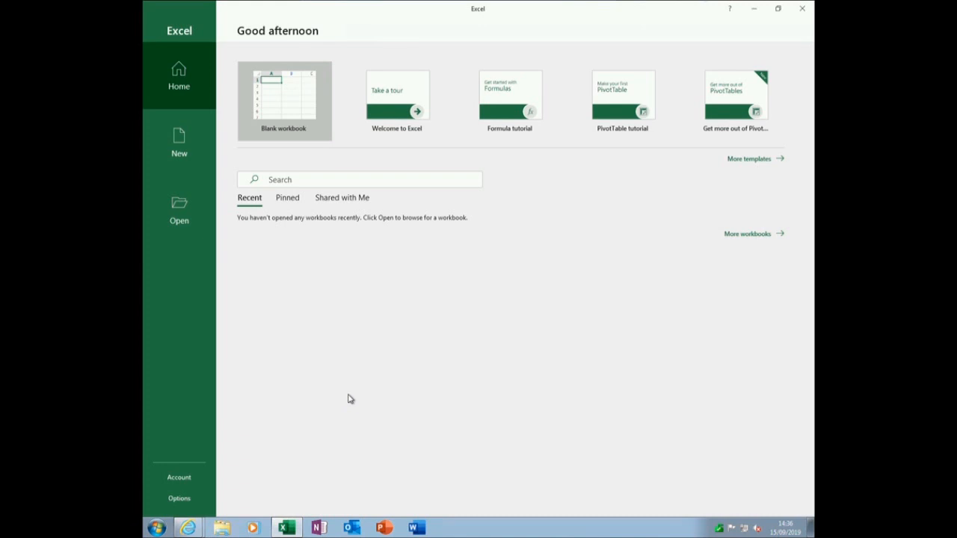
mouse_move(358, 400)
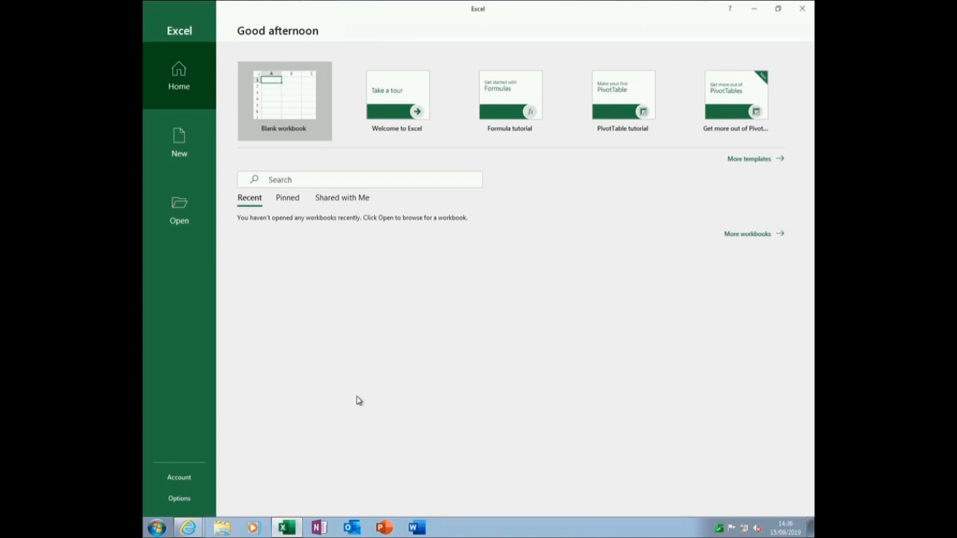
mouse_move(178, 120)
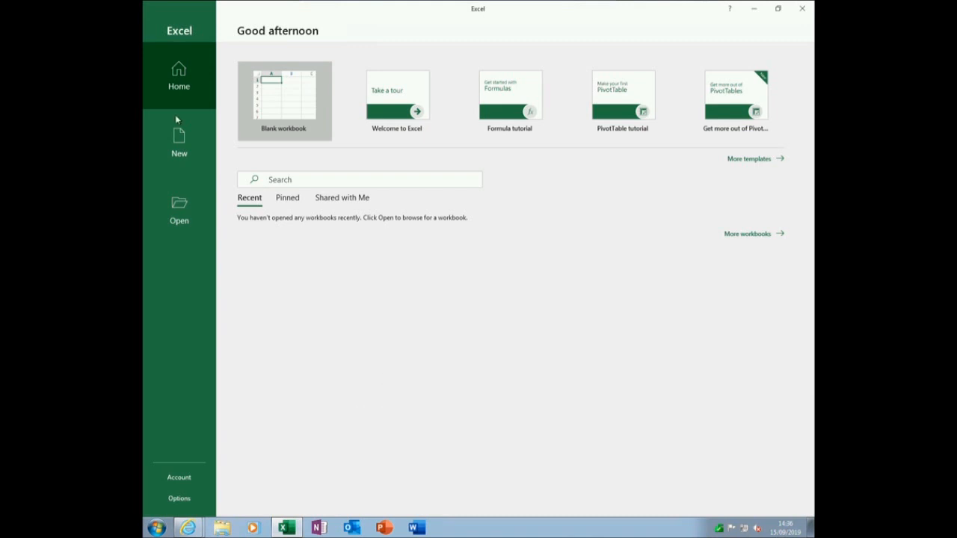
mouse_move(296, 92)
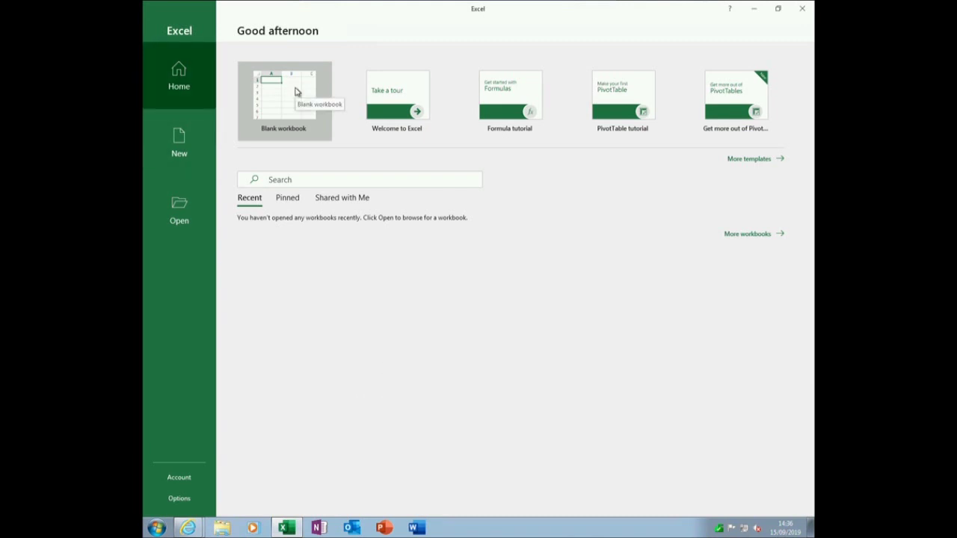
Create a blank Excel workbook and show the Data tab, dismissing its import tip
click(284, 98)
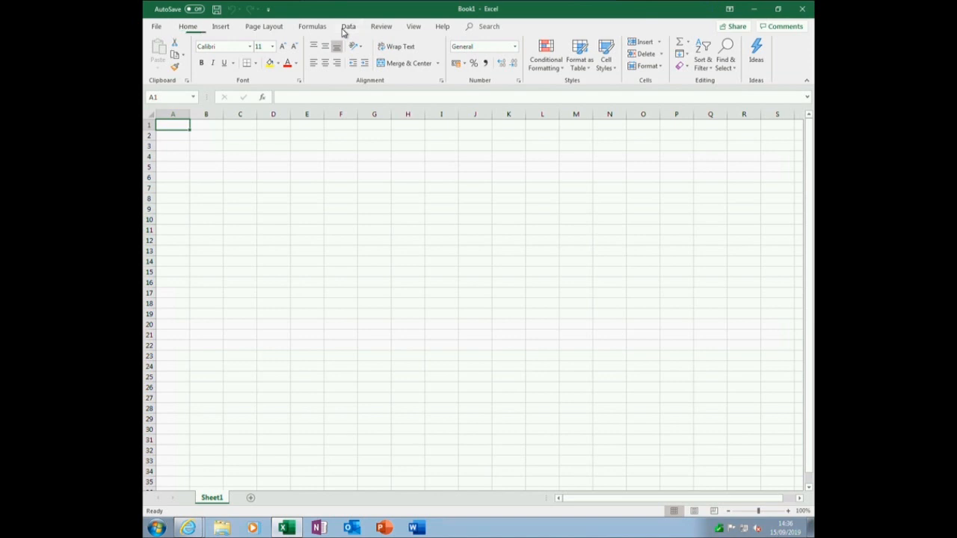
click(348, 26)
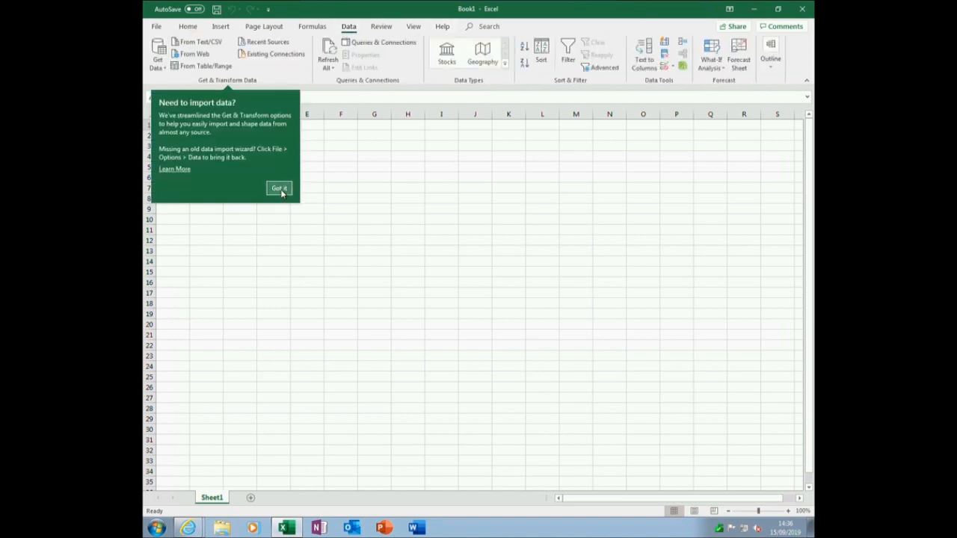
click(278, 187)
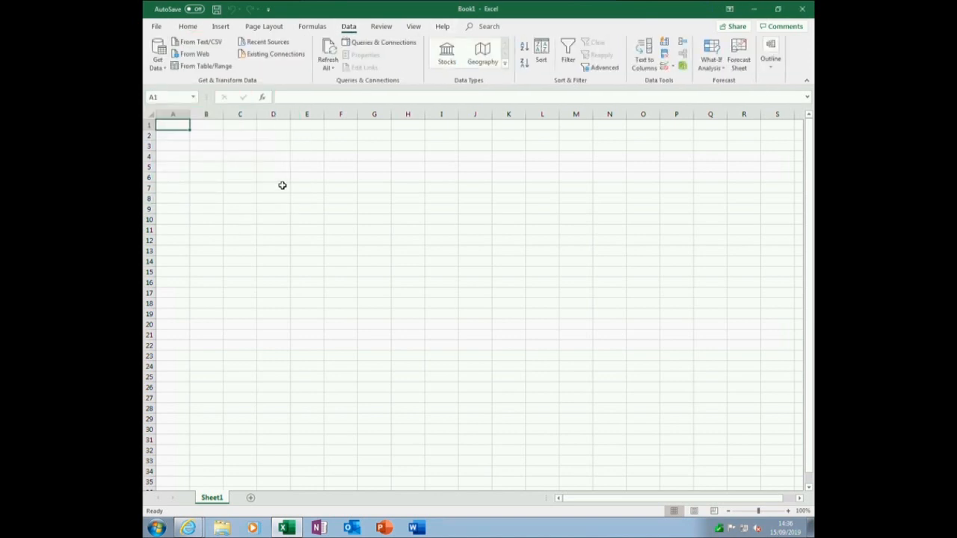